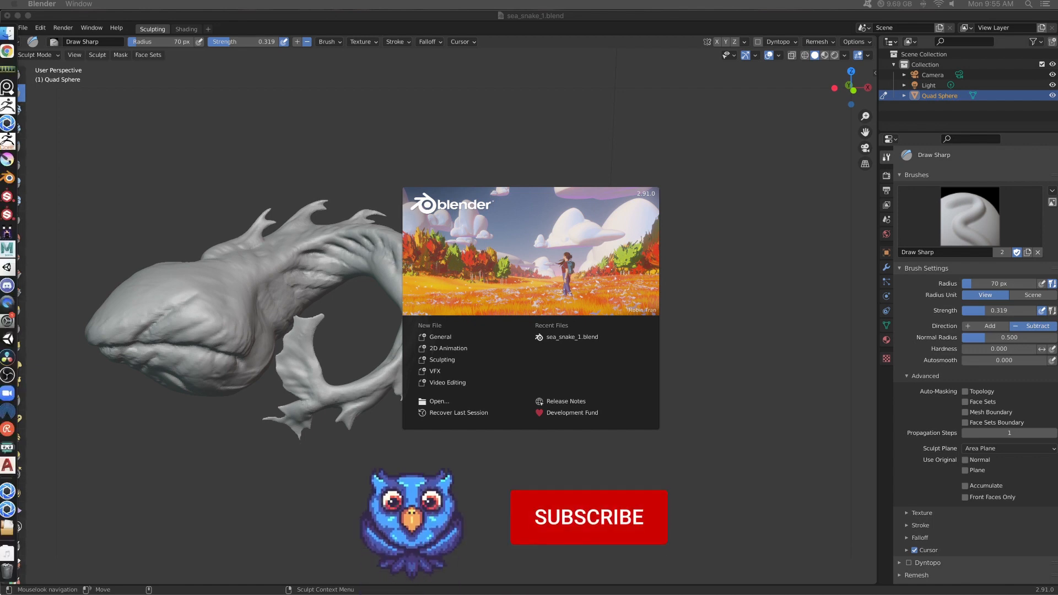
pyautogui.moveTo(11, 52)
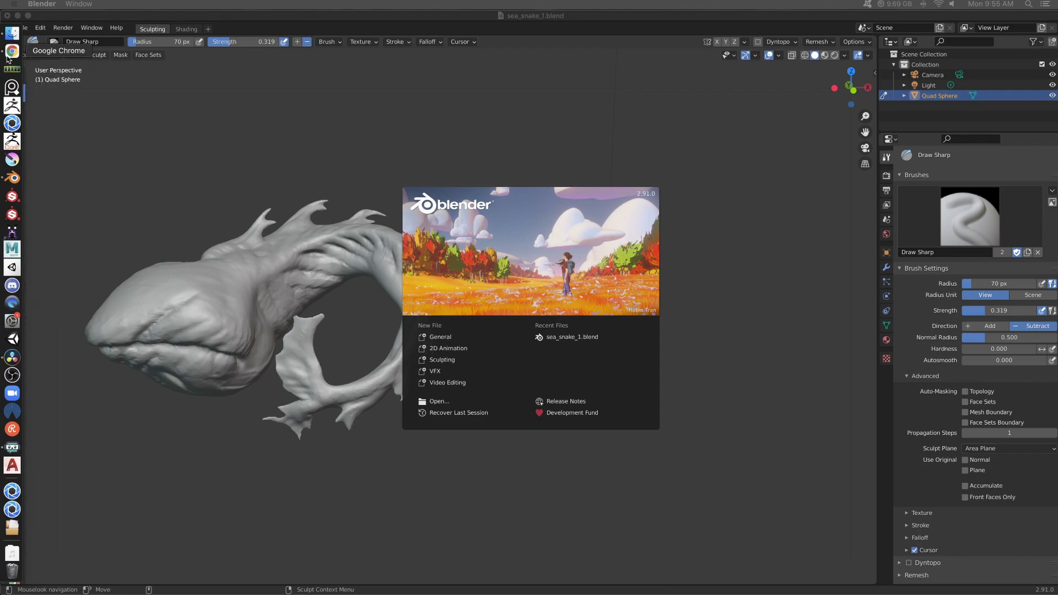
# Step: Switch from Blender to the web browser showing the ZBrush navigation video
pyautogui.click(11, 51)
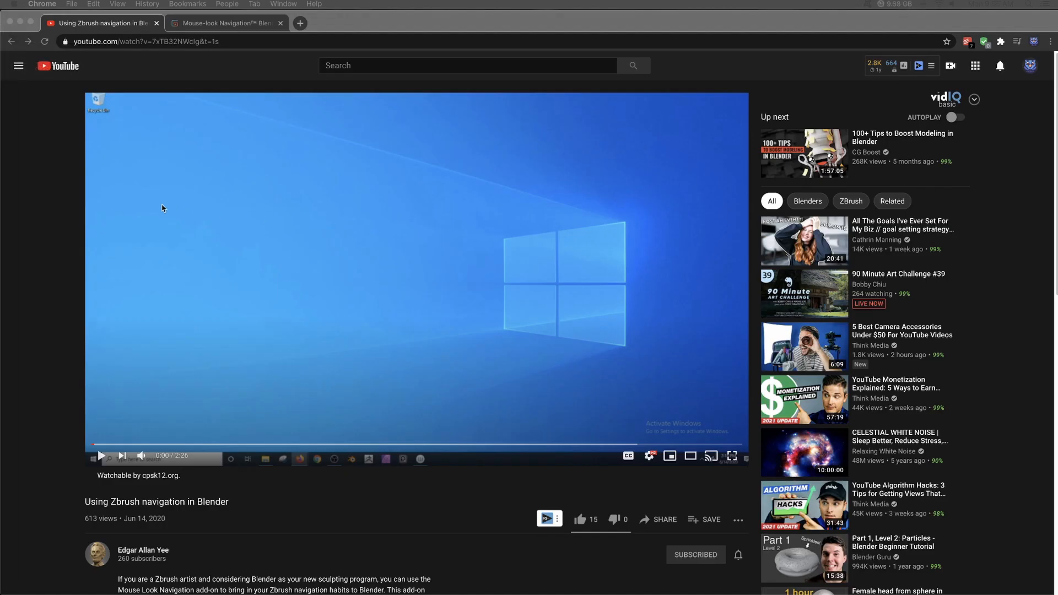
pyautogui.moveTo(54, 533)
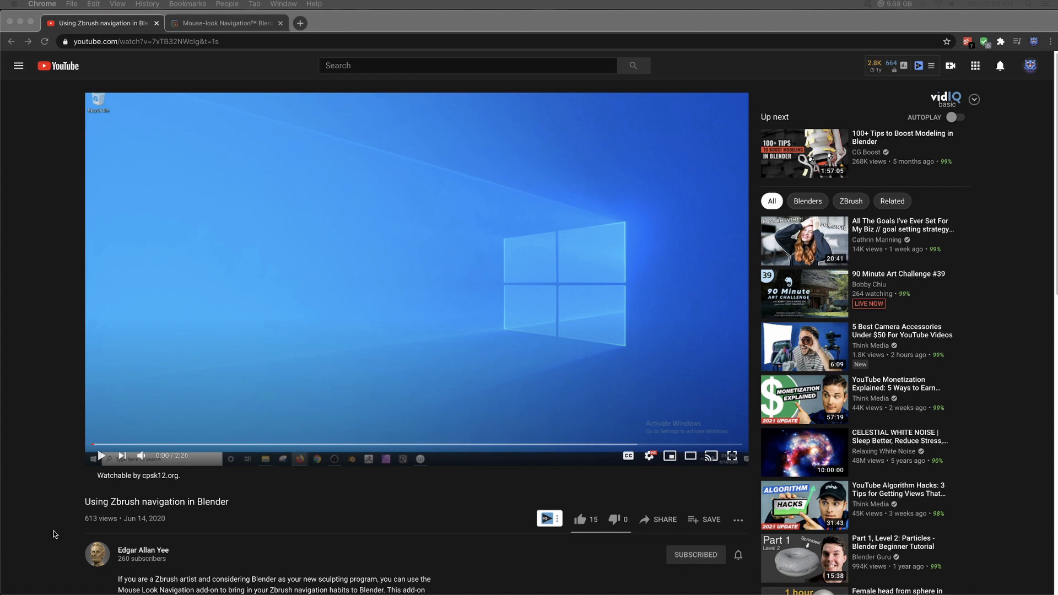
pyautogui.moveTo(58, 547)
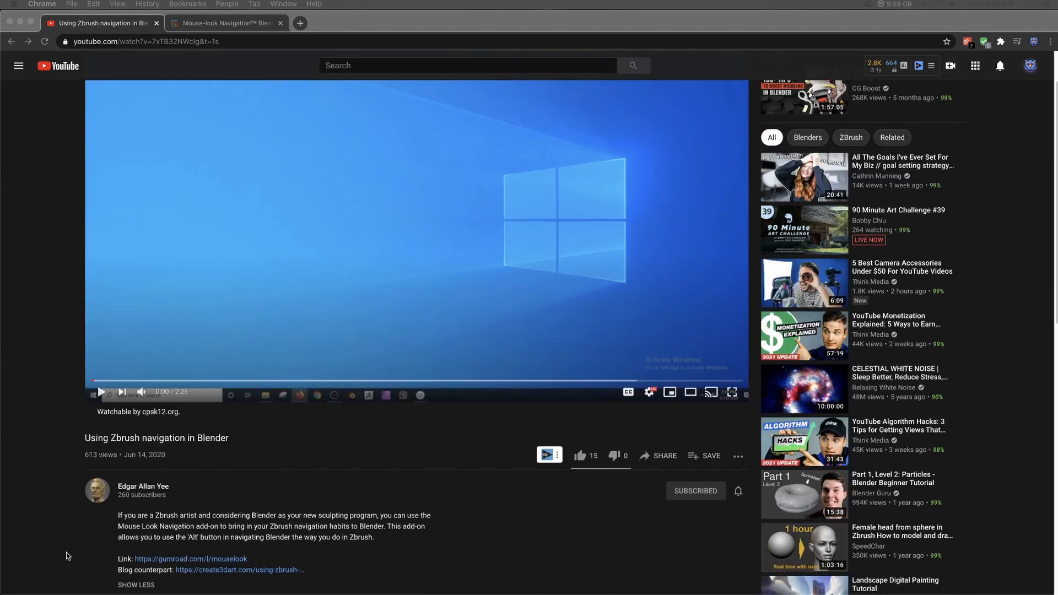
# Step: Reach the video description and bring up the Mouse-look Navigation Gumroad page
pyautogui.scroll(-3)
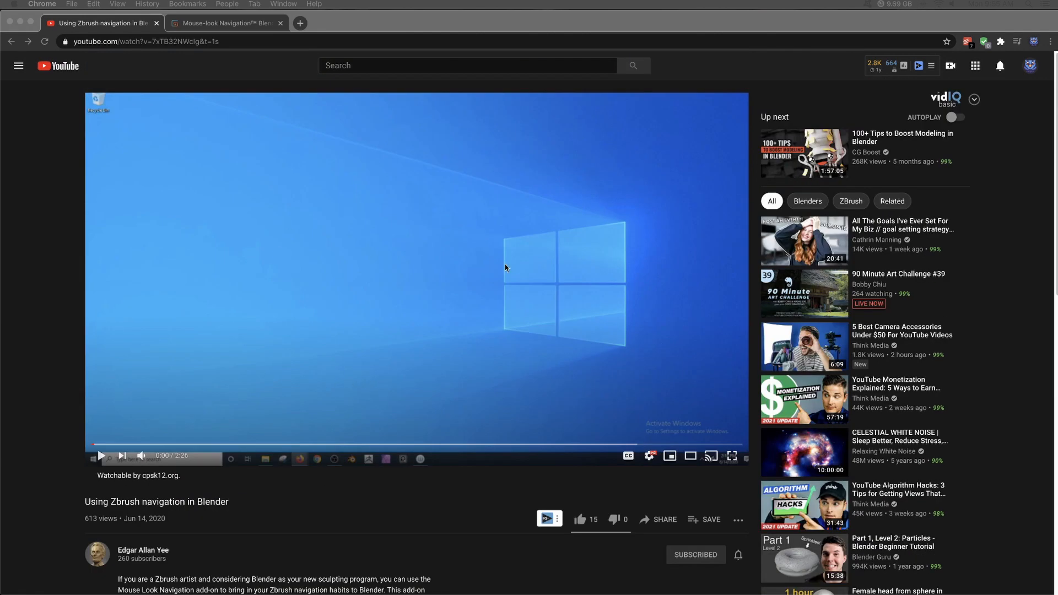
pyautogui.moveTo(197, 422)
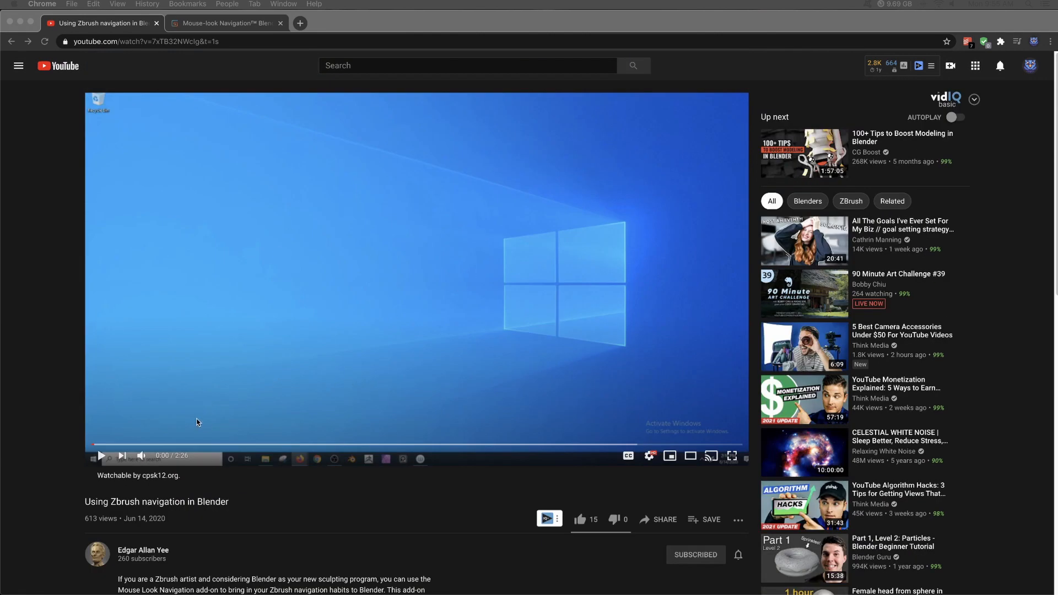
pyautogui.click(226, 22)
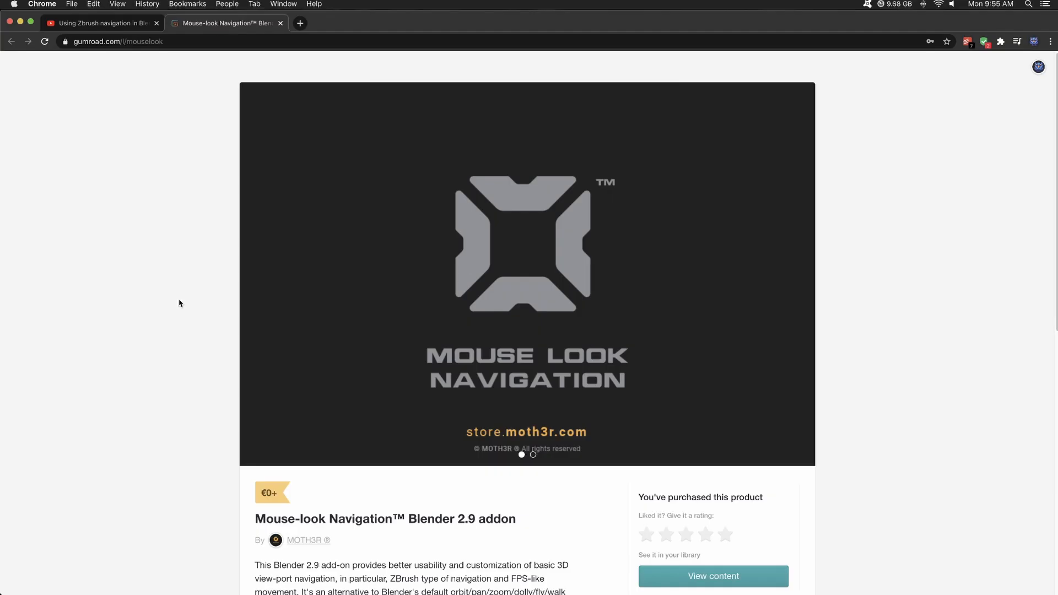
# Step: Review the add-on's feature list on Gumroad, then return to the Blender sculpt
pyautogui.scroll(-3)
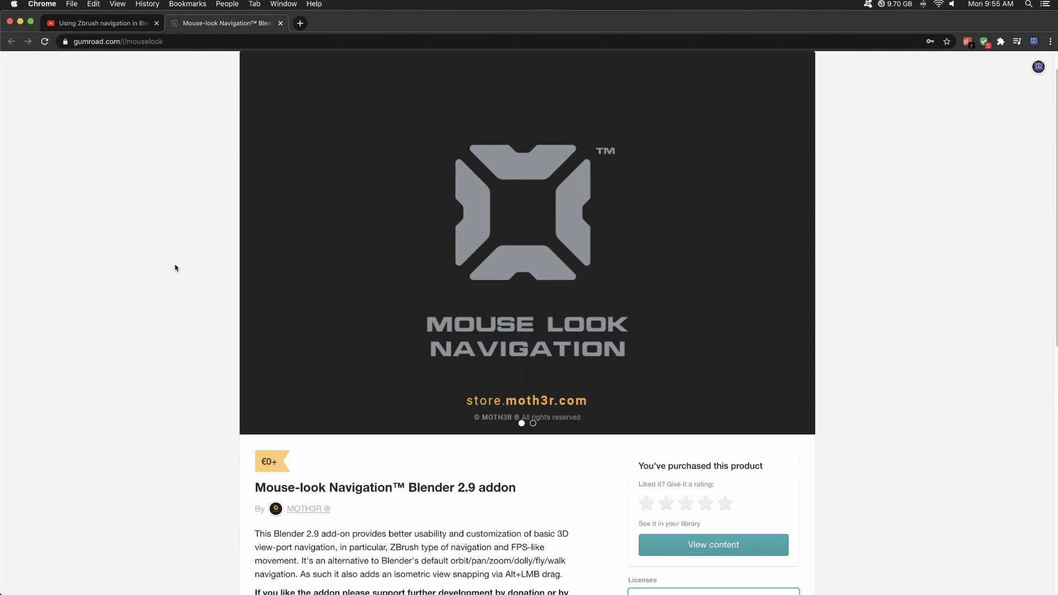
pyautogui.scroll(-3)
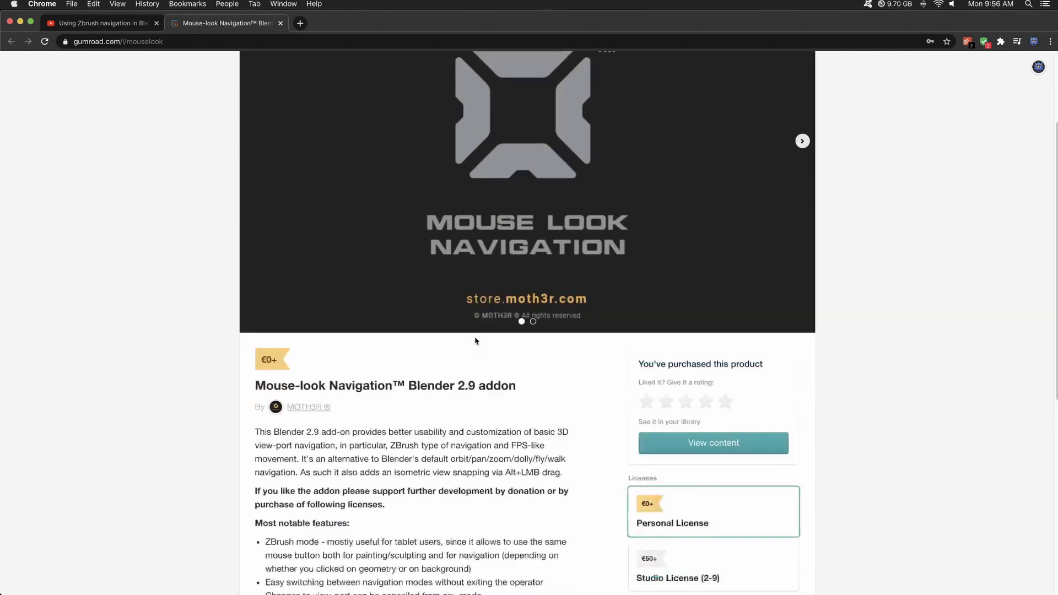
pyautogui.scroll(-3)
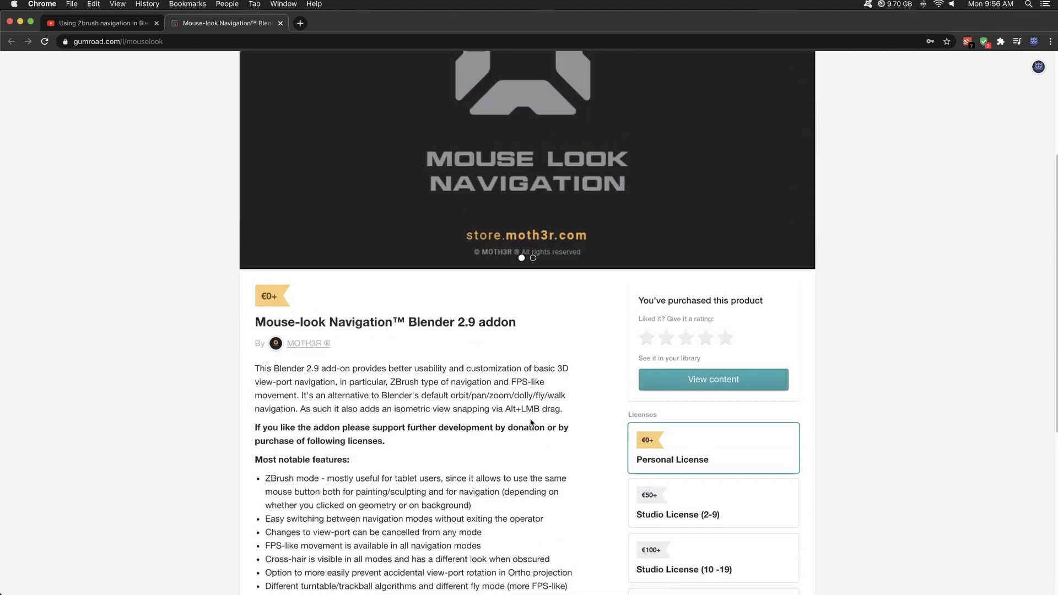
pyautogui.scroll(3)
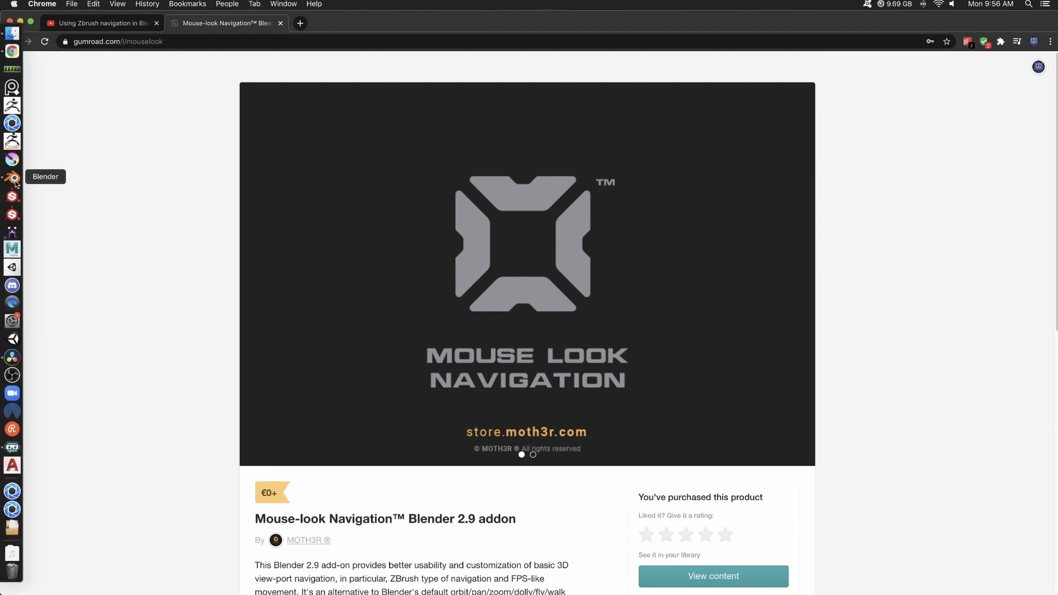
pyautogui.click(12, 178)
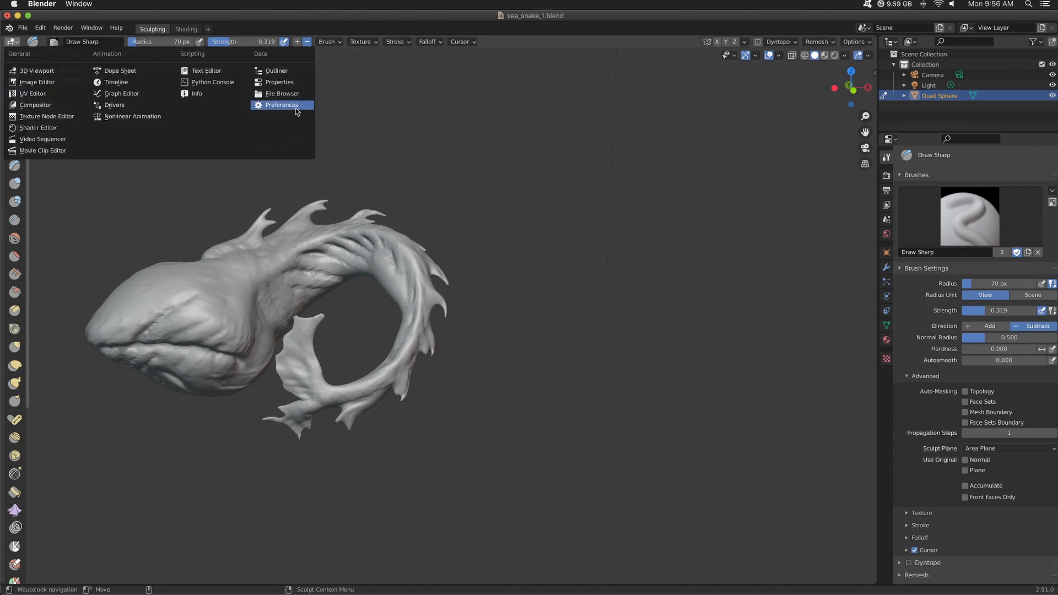
# Step: In Preferences Add-ons, load the ZBrush keymap preset for Mouselook Navigation
pyautogui.click(281, 105)
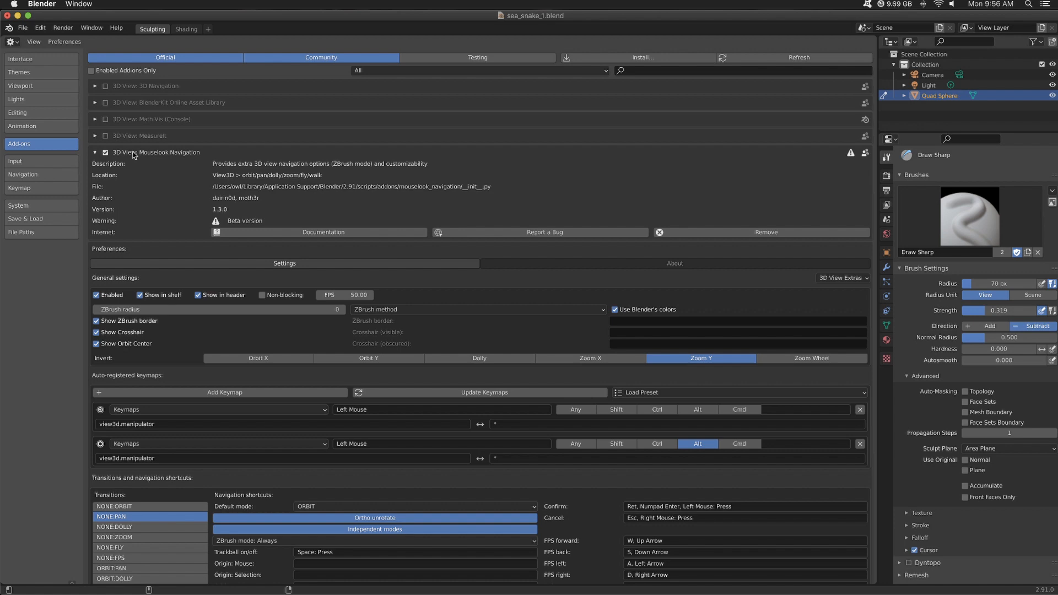
pyautogui.moveTo(238, 158)
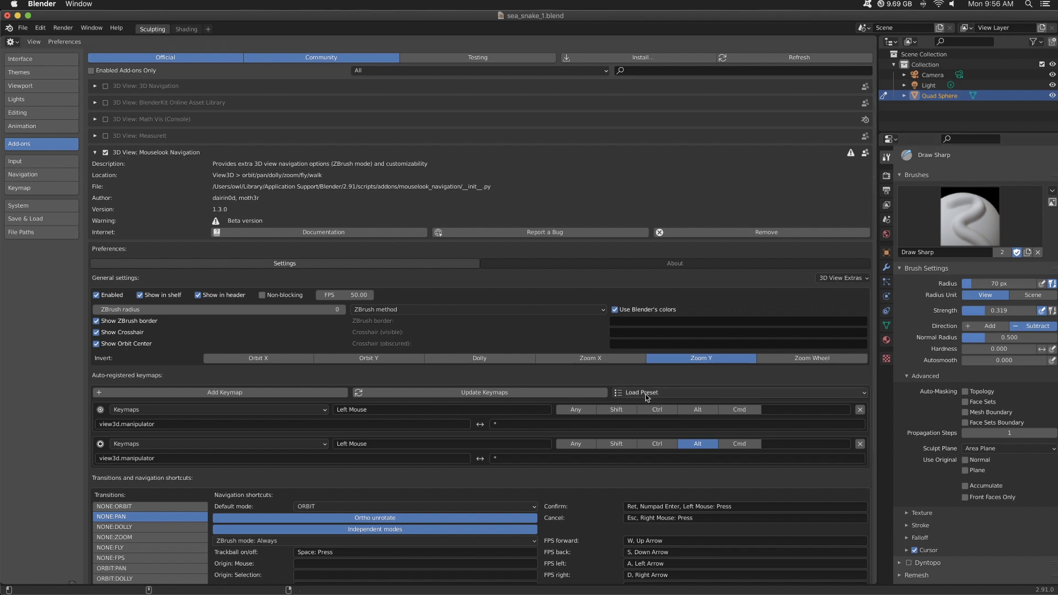
pyautogui.click(641, 392)
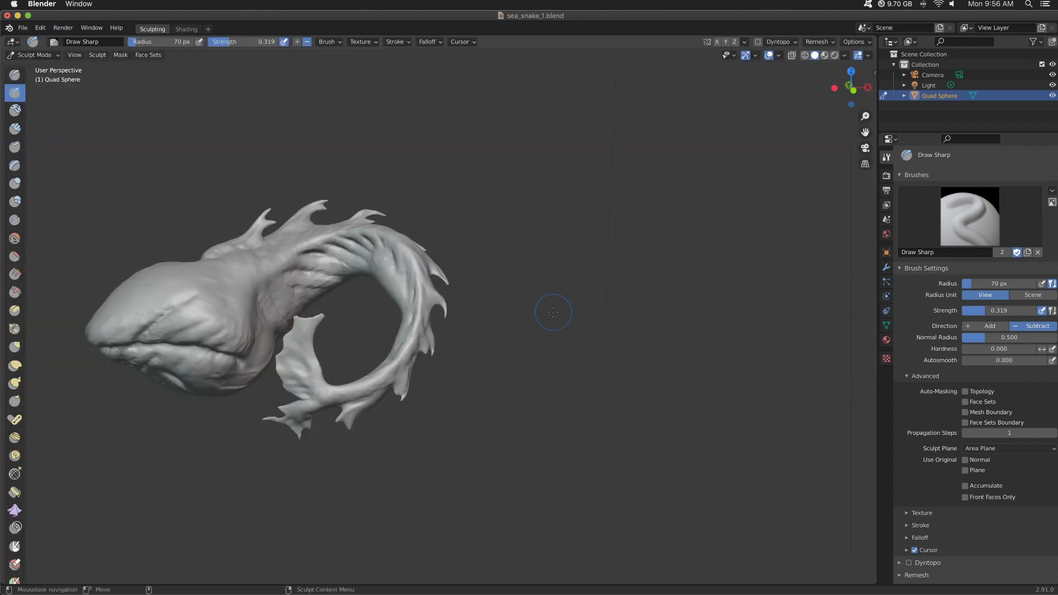
pyautogui.moveTo(822, 226)
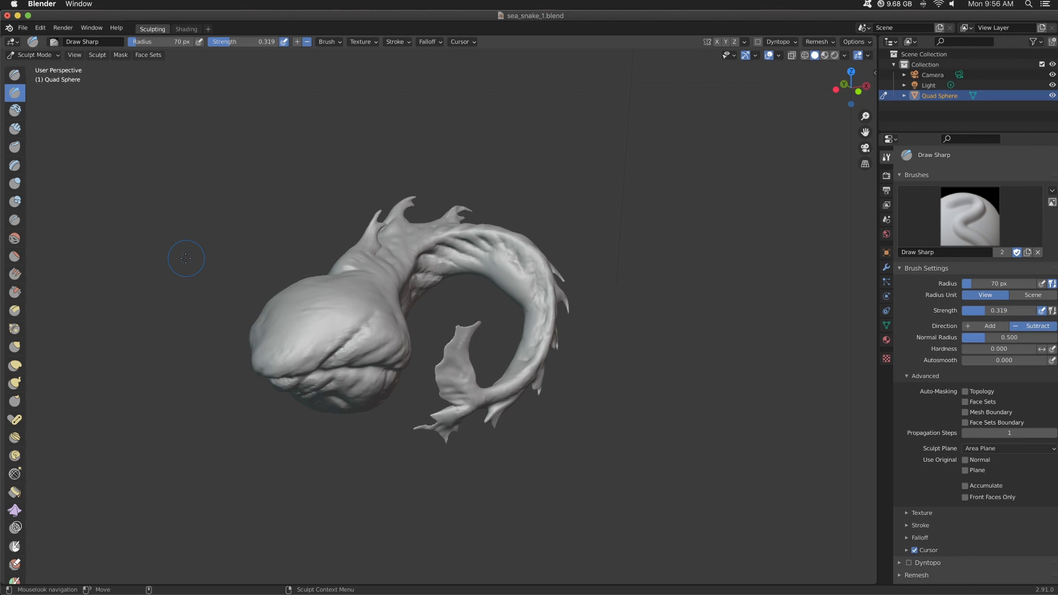
pyautogui.moveTo(603, 245)
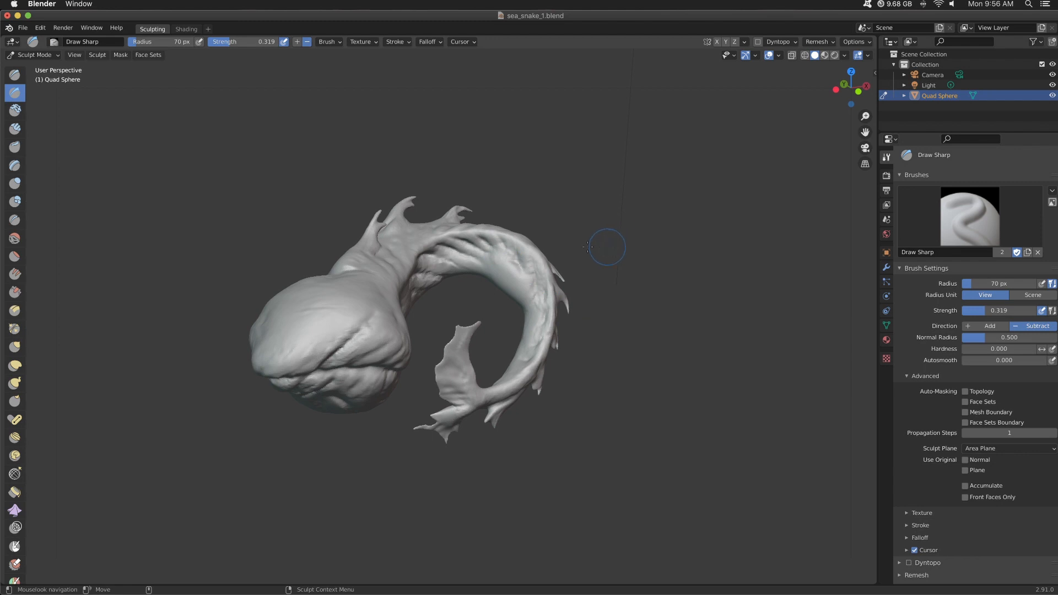
pyautogui.moveTo(665, 306)
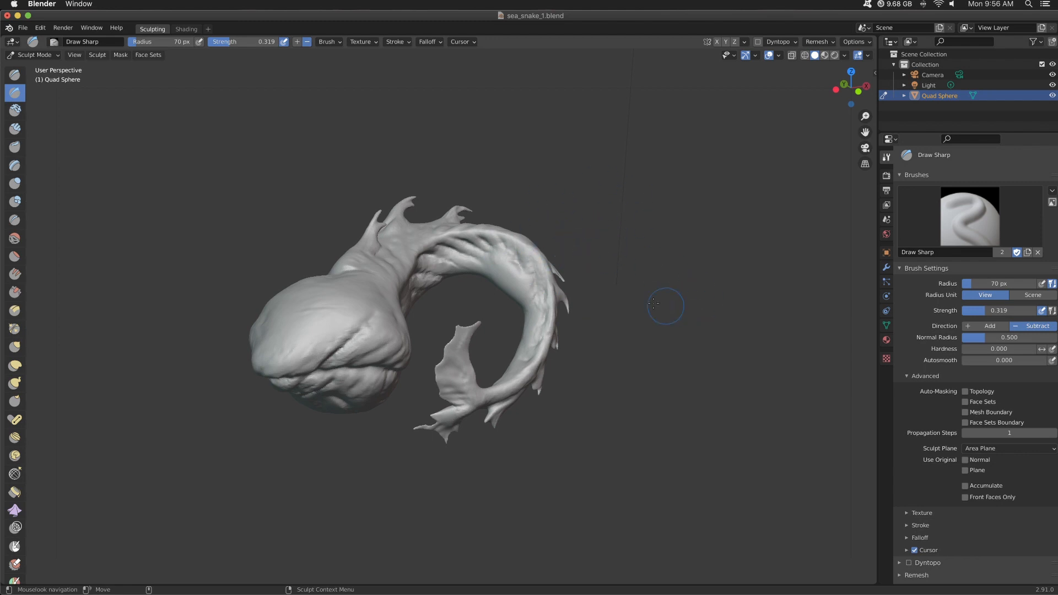
pyautogui.moveTo(660, 275)
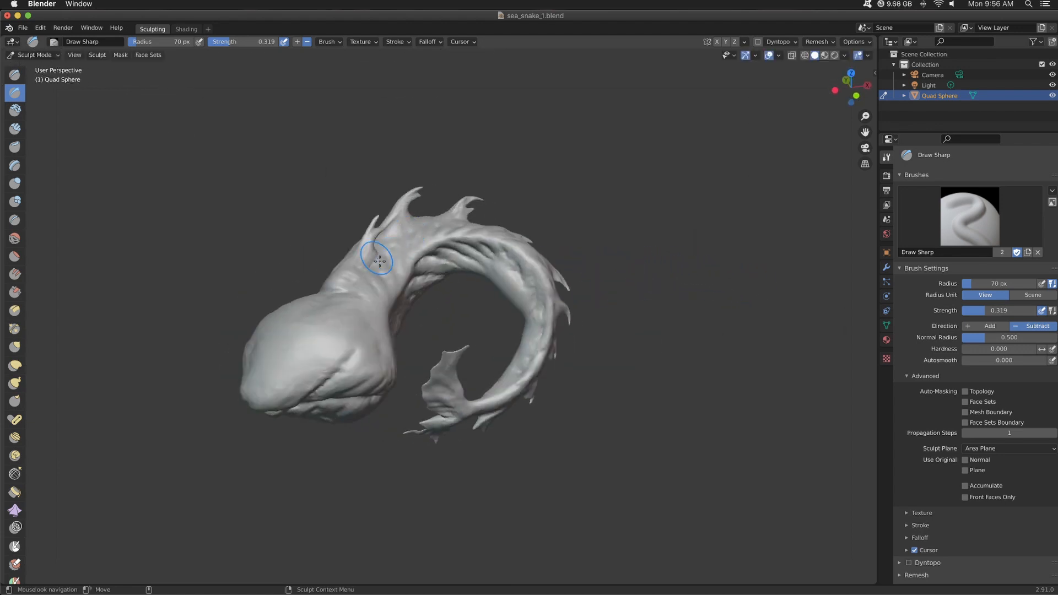
# Step: After orbiting the sea snake, make the Clay Strips brush active
pyautogui.click(14, 129)
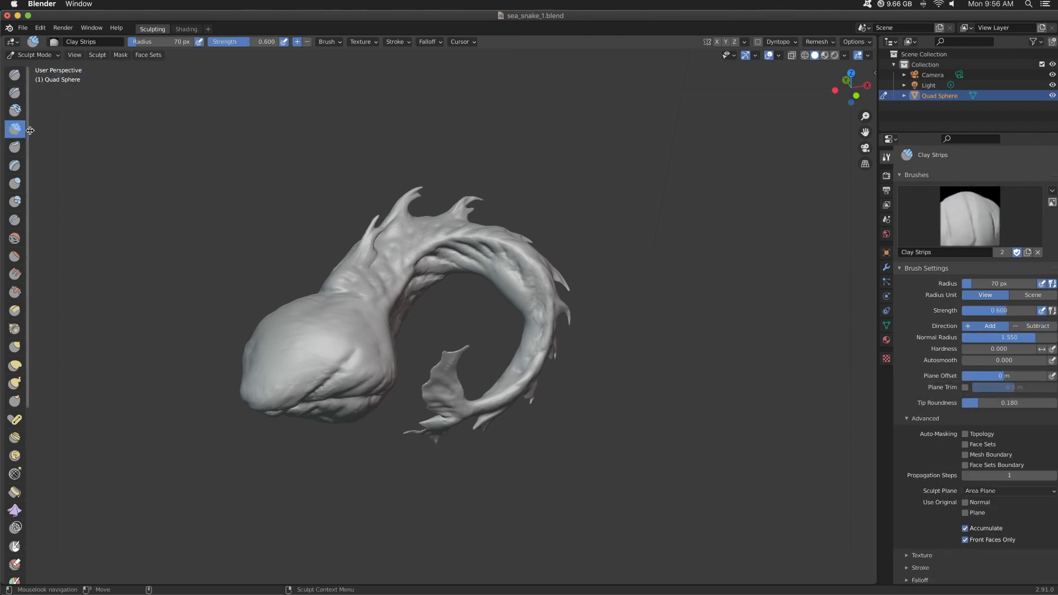